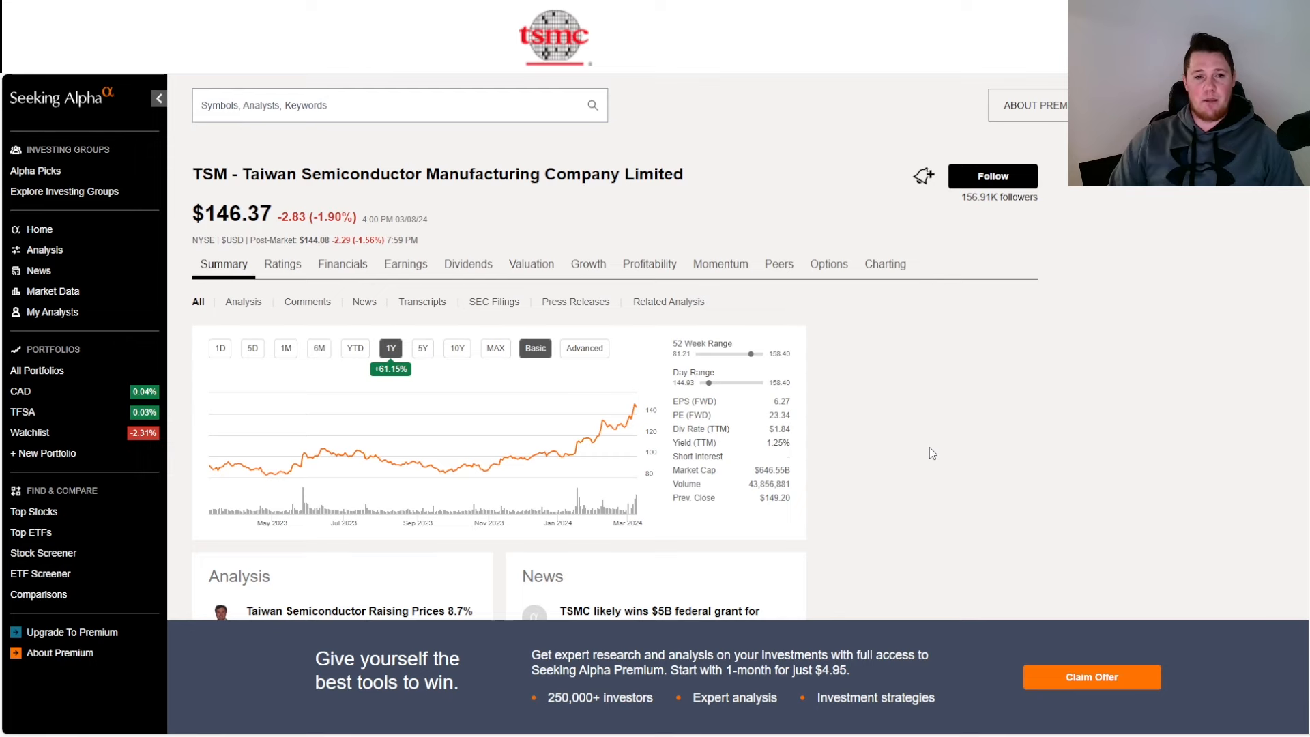
pyautogui.moveTo(363, 180)
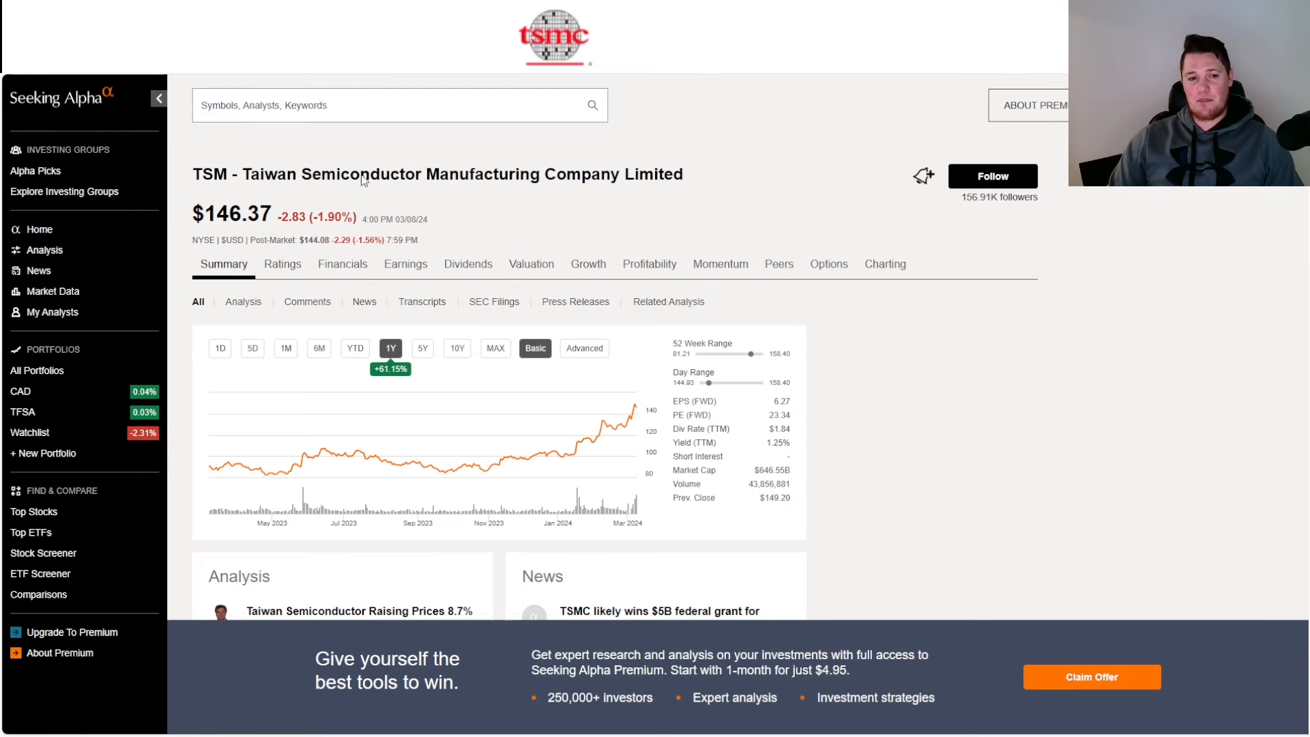
pyautogui.moveTo(232, 273)
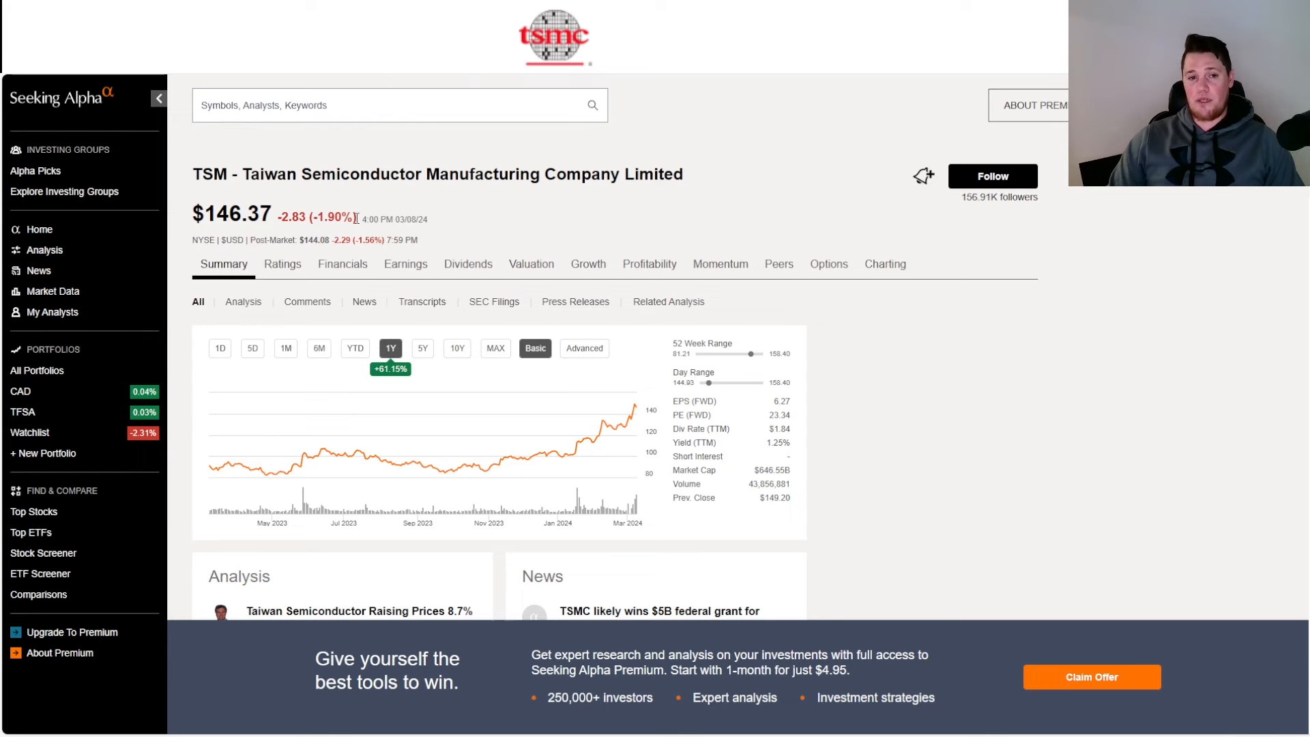
pyautogui.moveTo(351, 234)
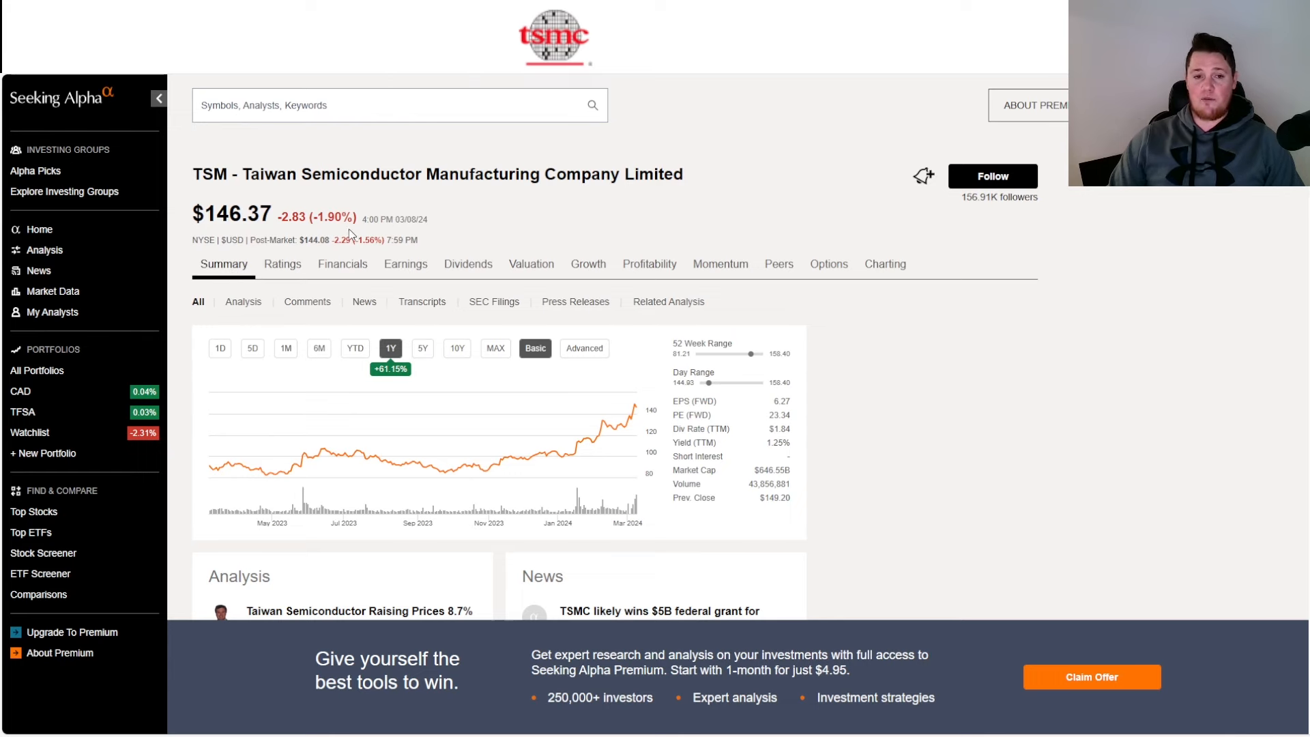
pyautogui.moveTo(510, 230)
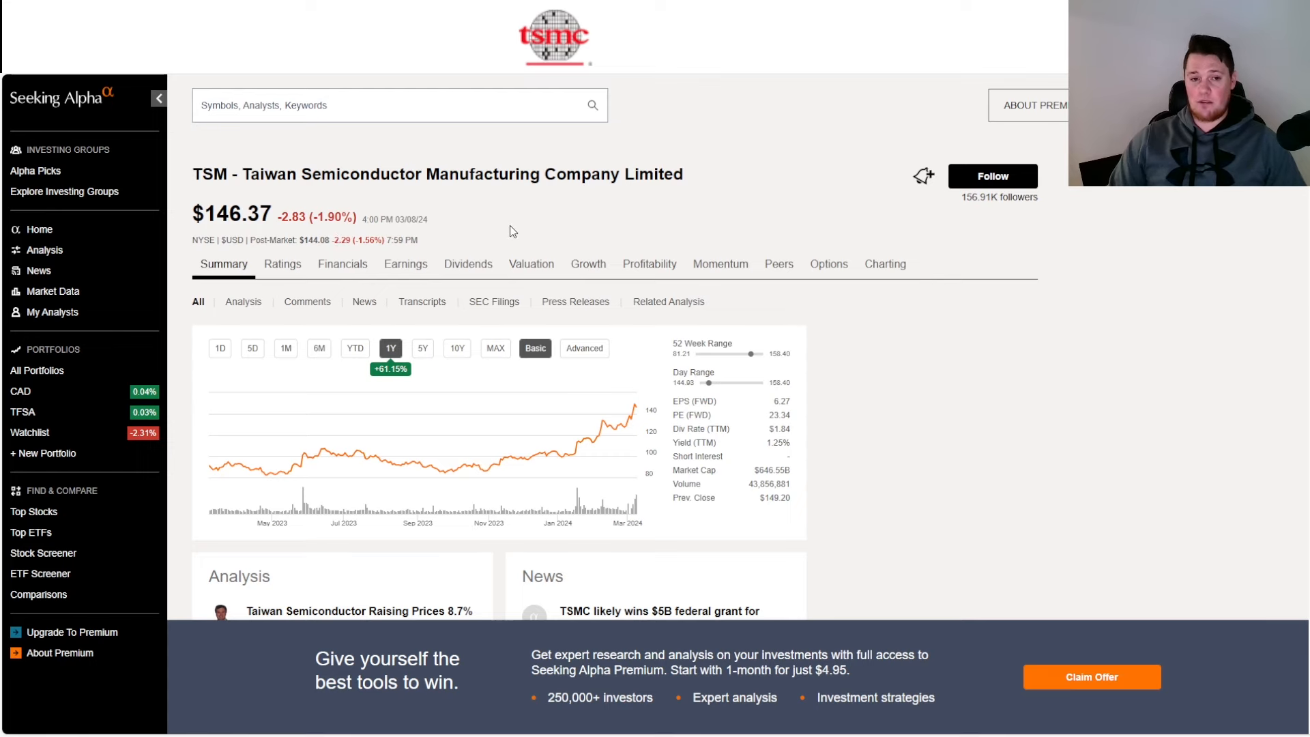
pyautogui.moveTo(406, 320)
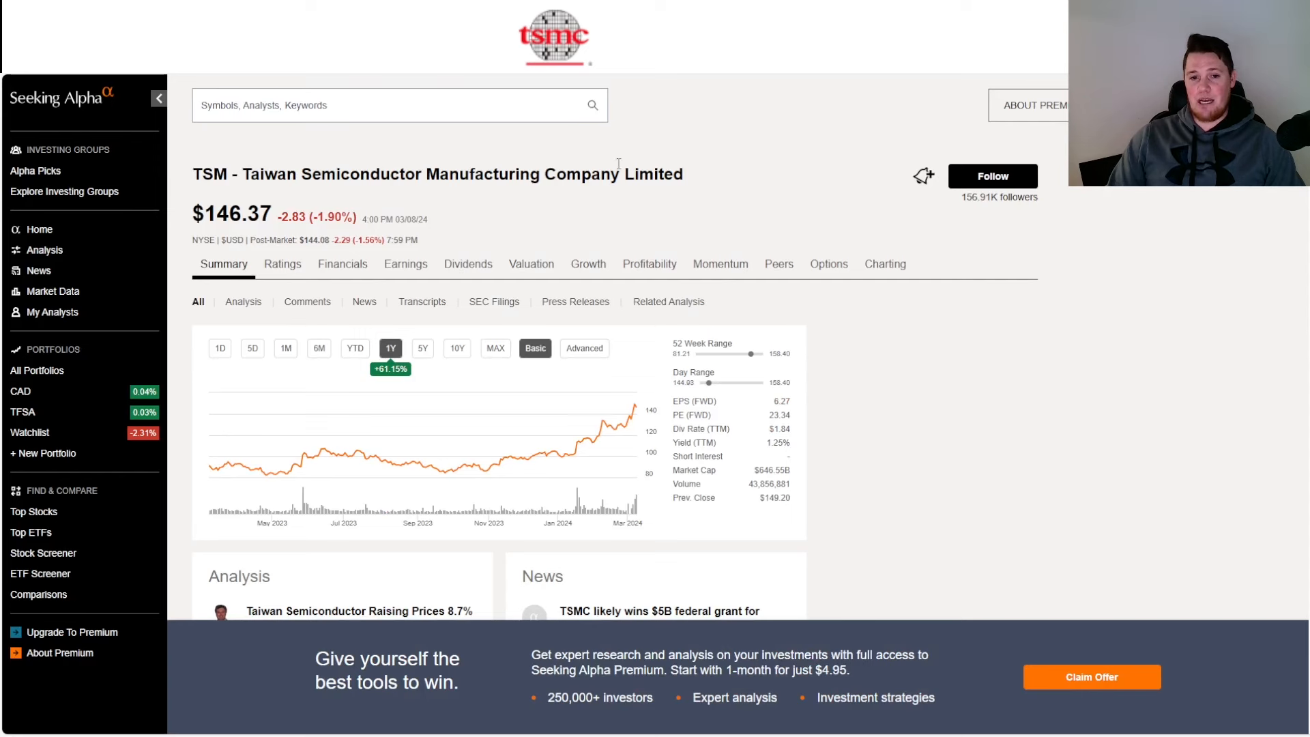
pyautogui.moveTo(585, 208)
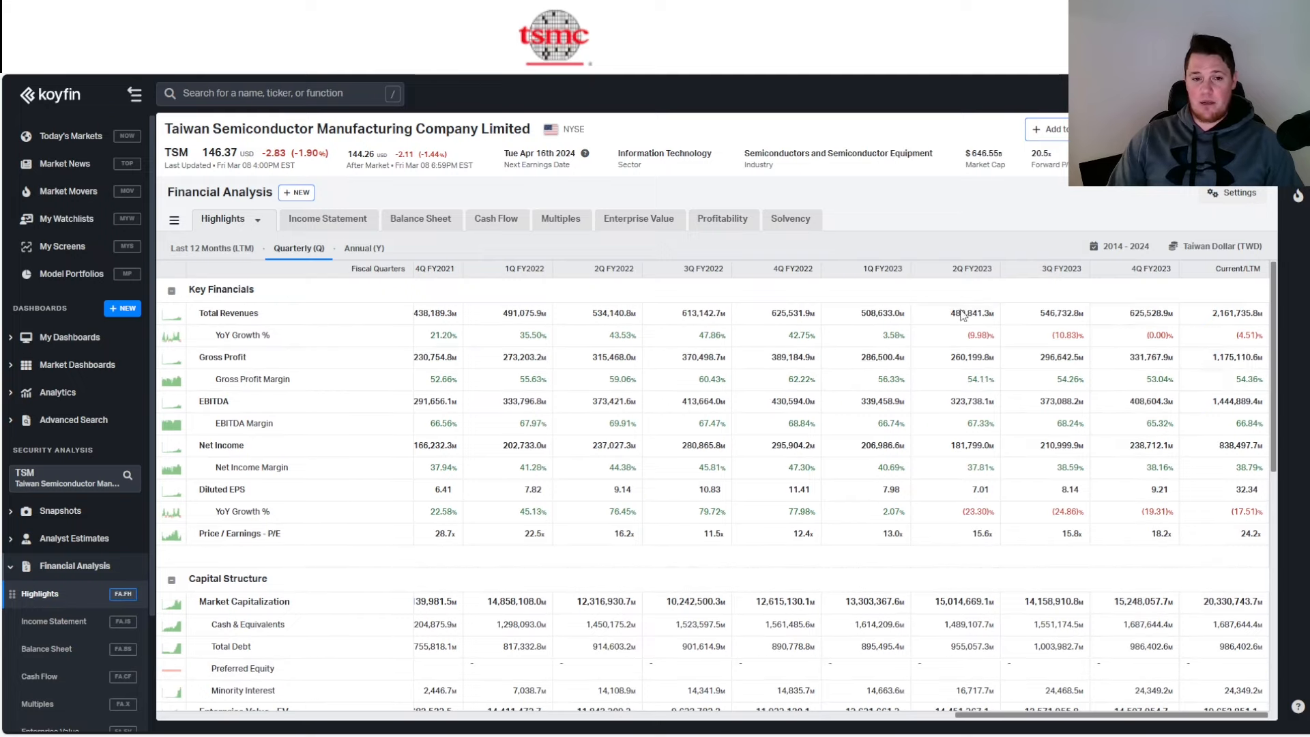
pyautogui.moveTo(1119, 377)
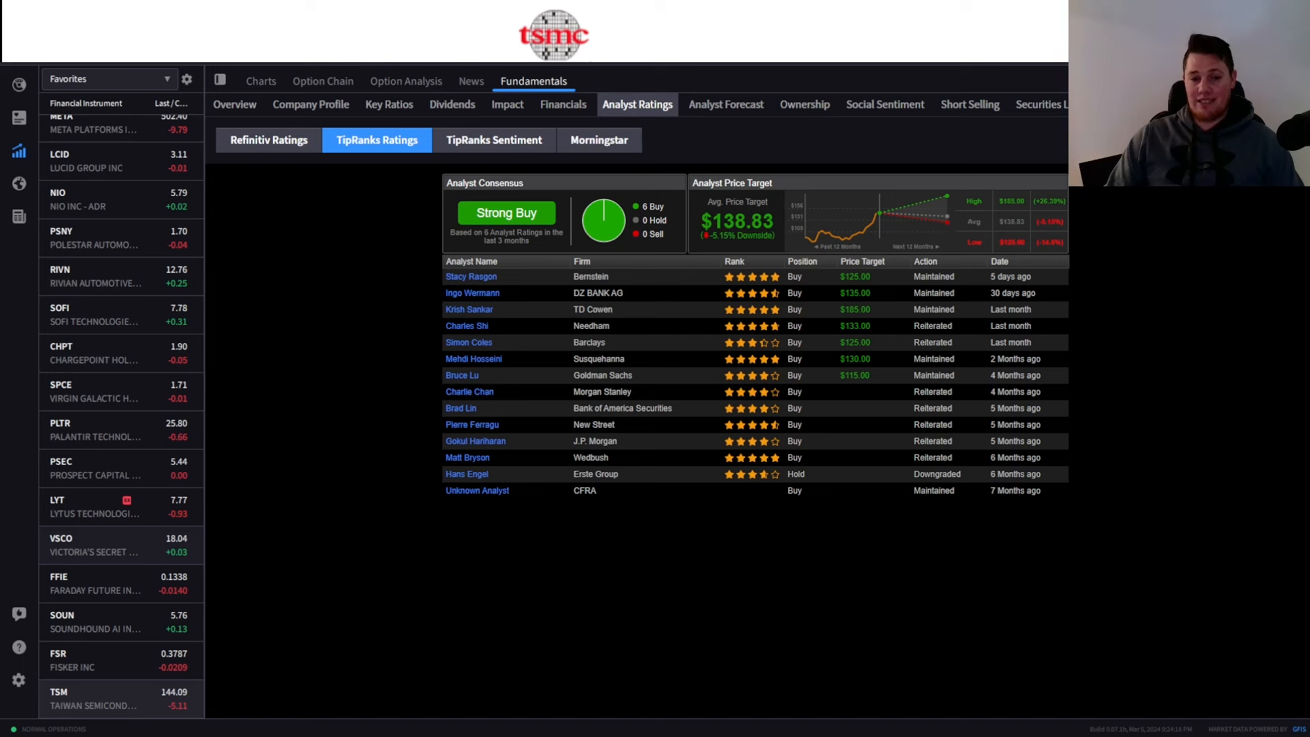
pyautogui.moveTo(808, 447)
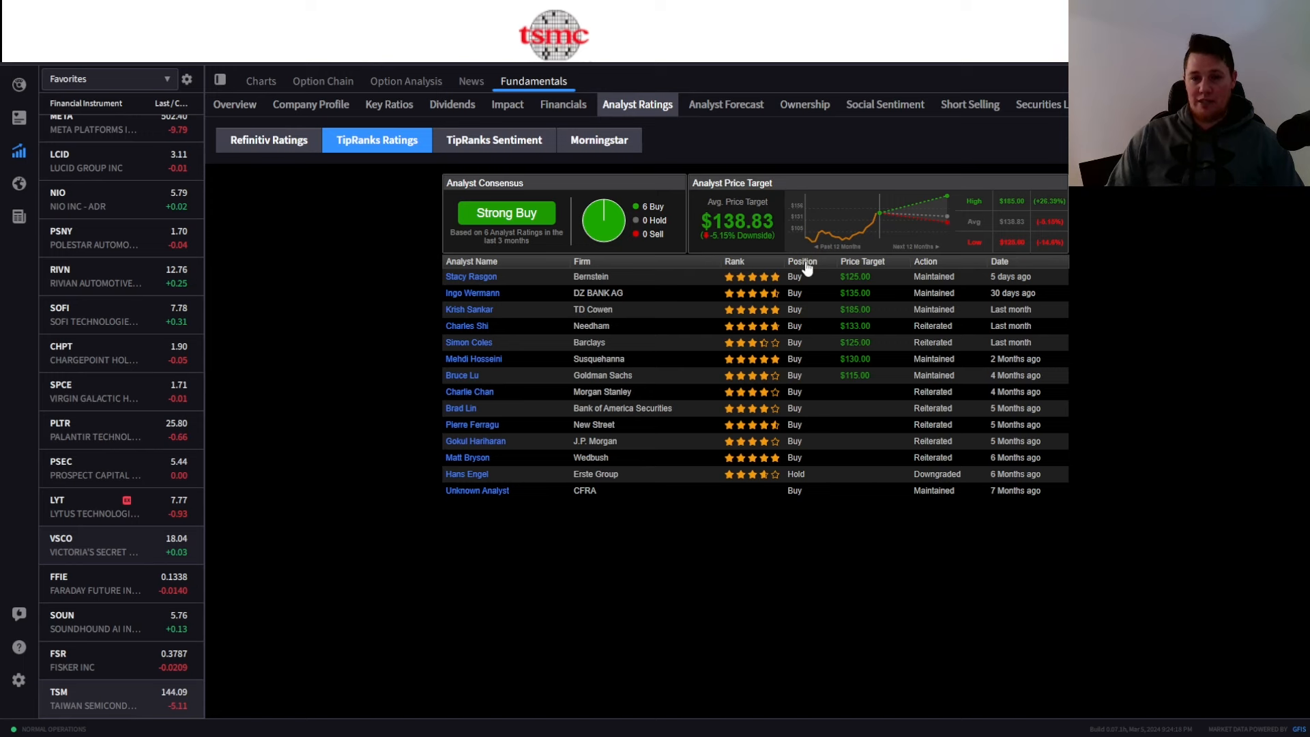
# Move from the TSMC TipRanks analyst ratings table toward the Technical Insights sub-tab.
pyautogui.click(470, 276)
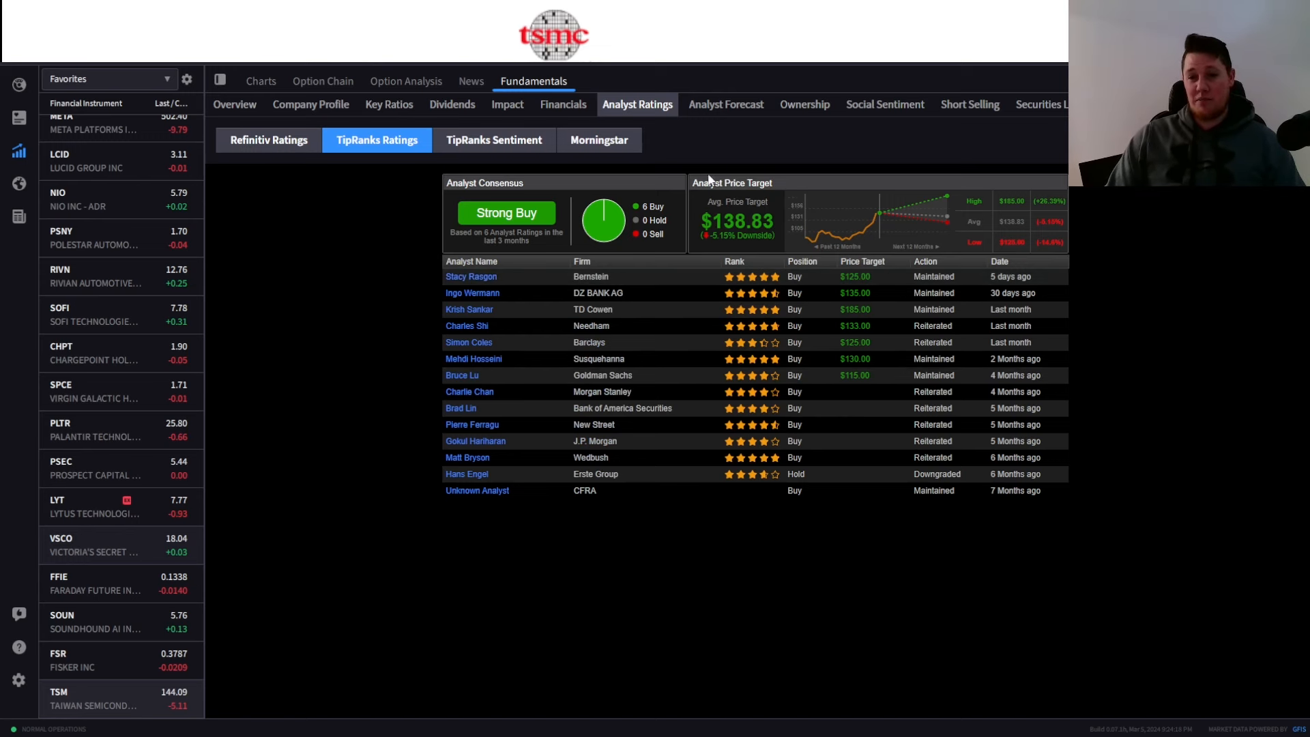
pyautogui.moveTo(752, 249)
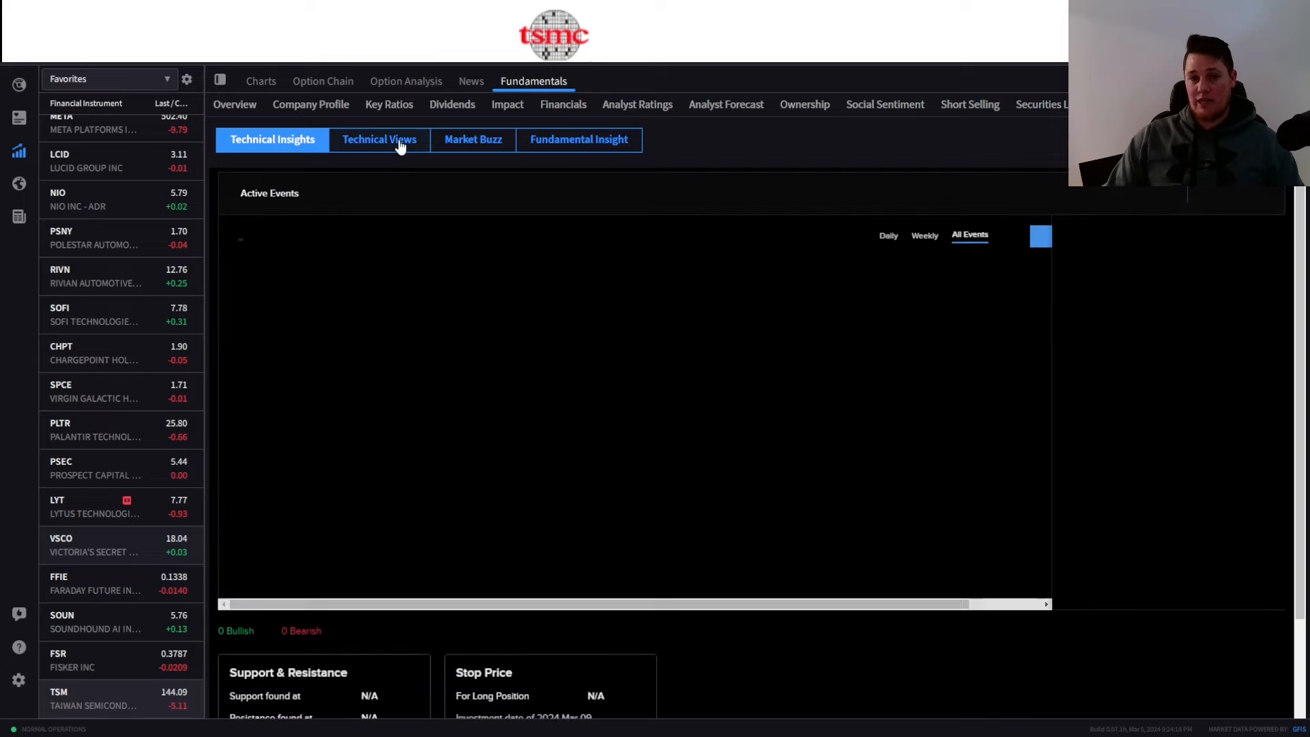
# Show the Technical Views report for Taiwan Semiconductor ADR with its 136.8 pivot and 169.20–174.90 targets.
pyautogui.click(379, 139)
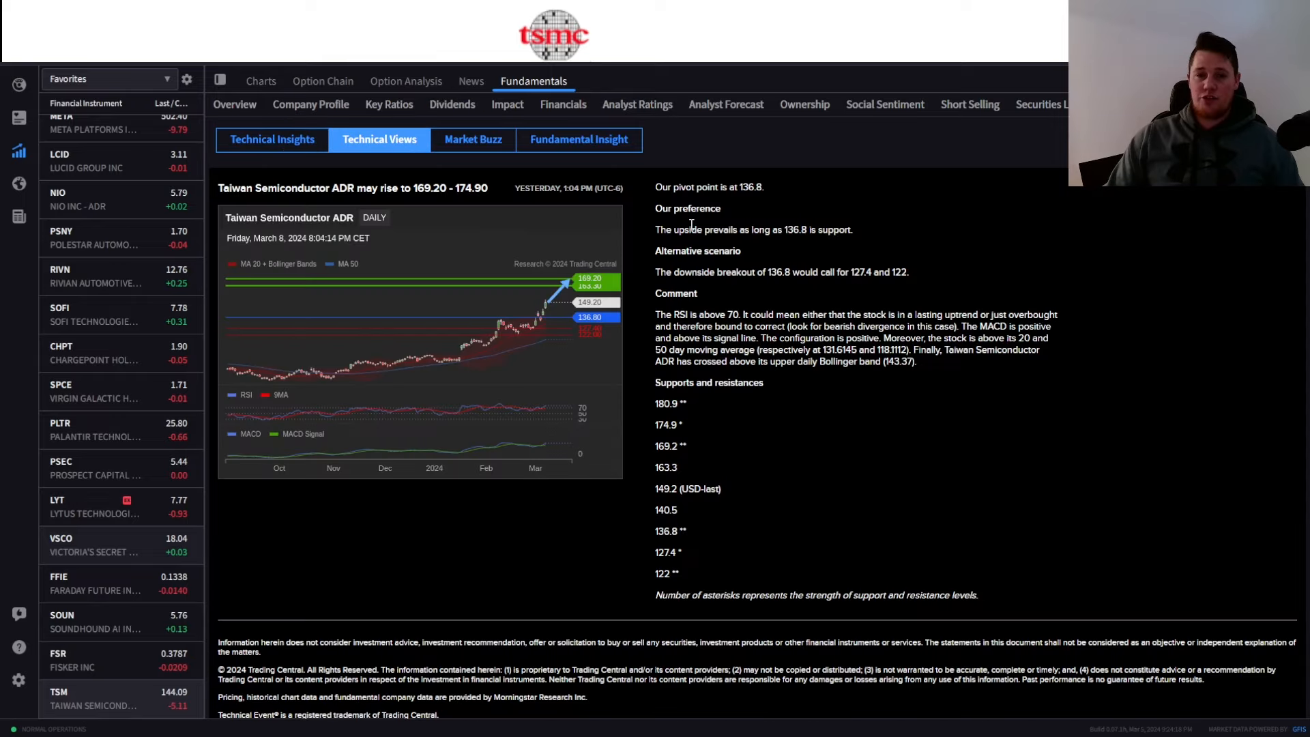
pyautogui.moveTo(781, 214)
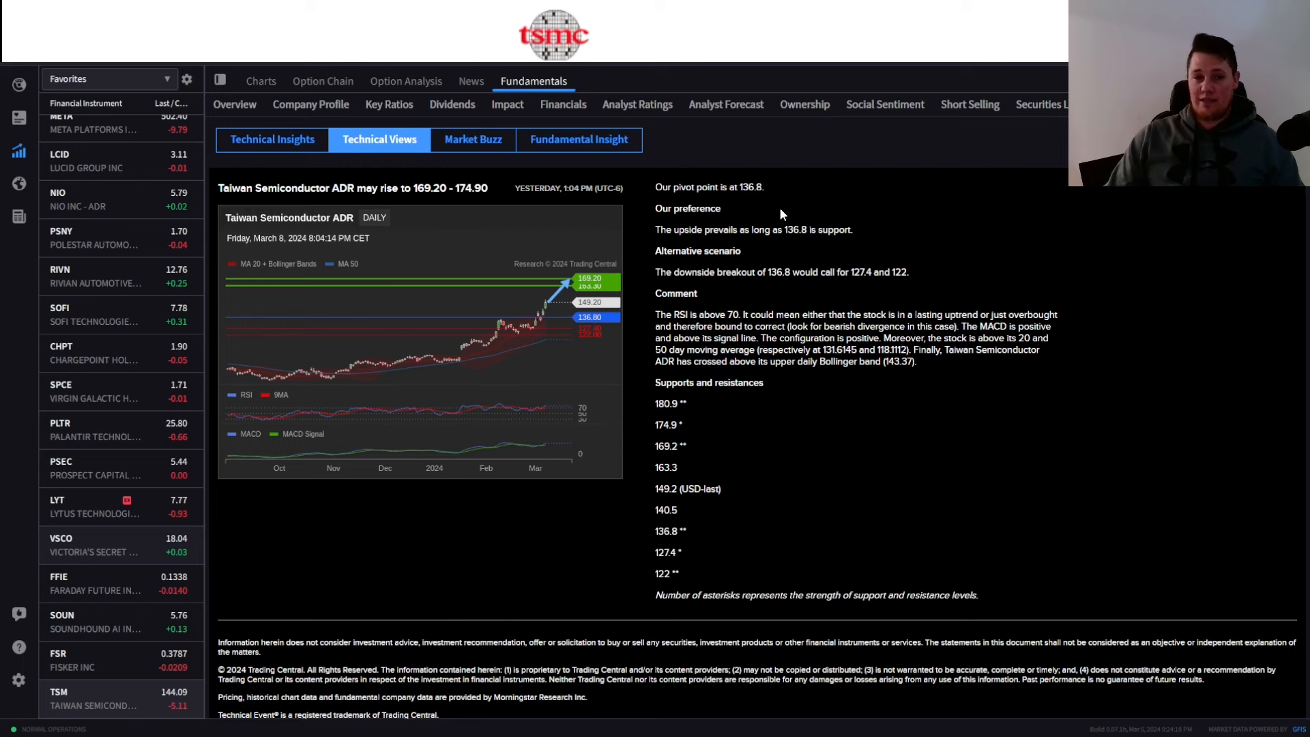
pyautogui.moveTo(443, 217)
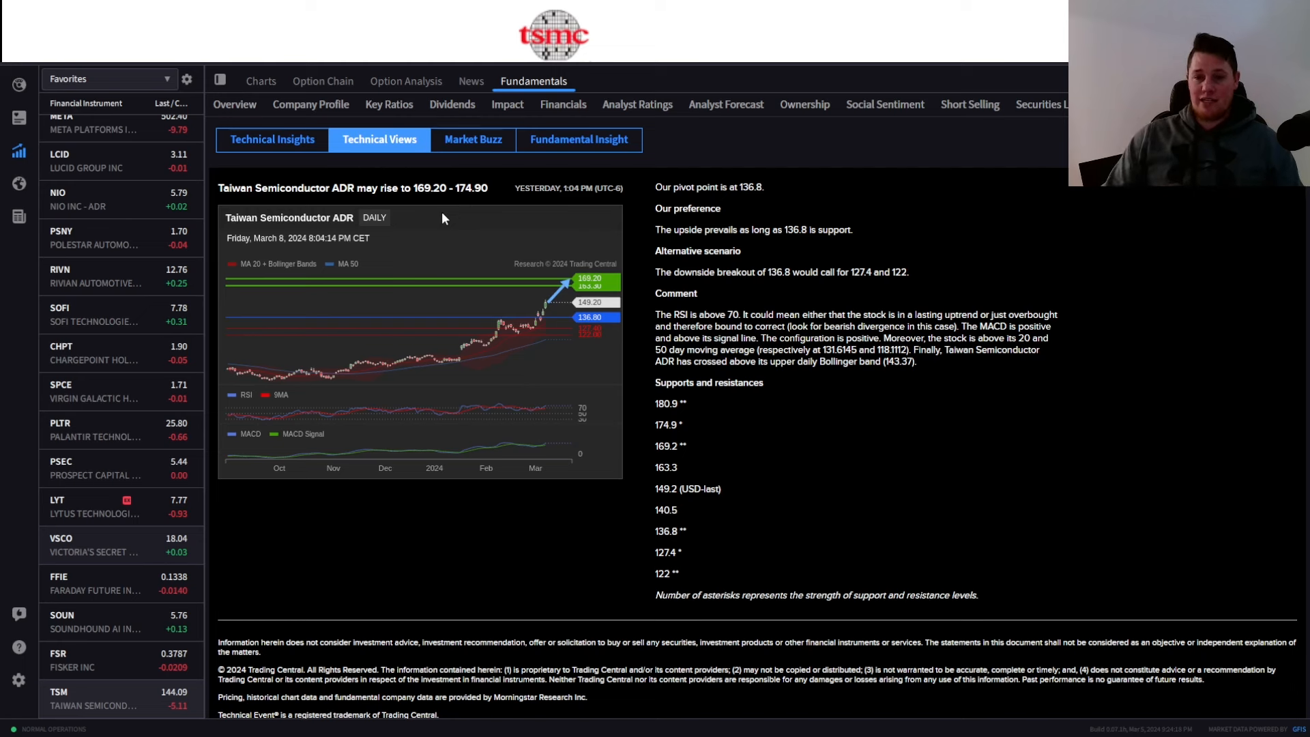
pyautogui.moveTo(944, 243)
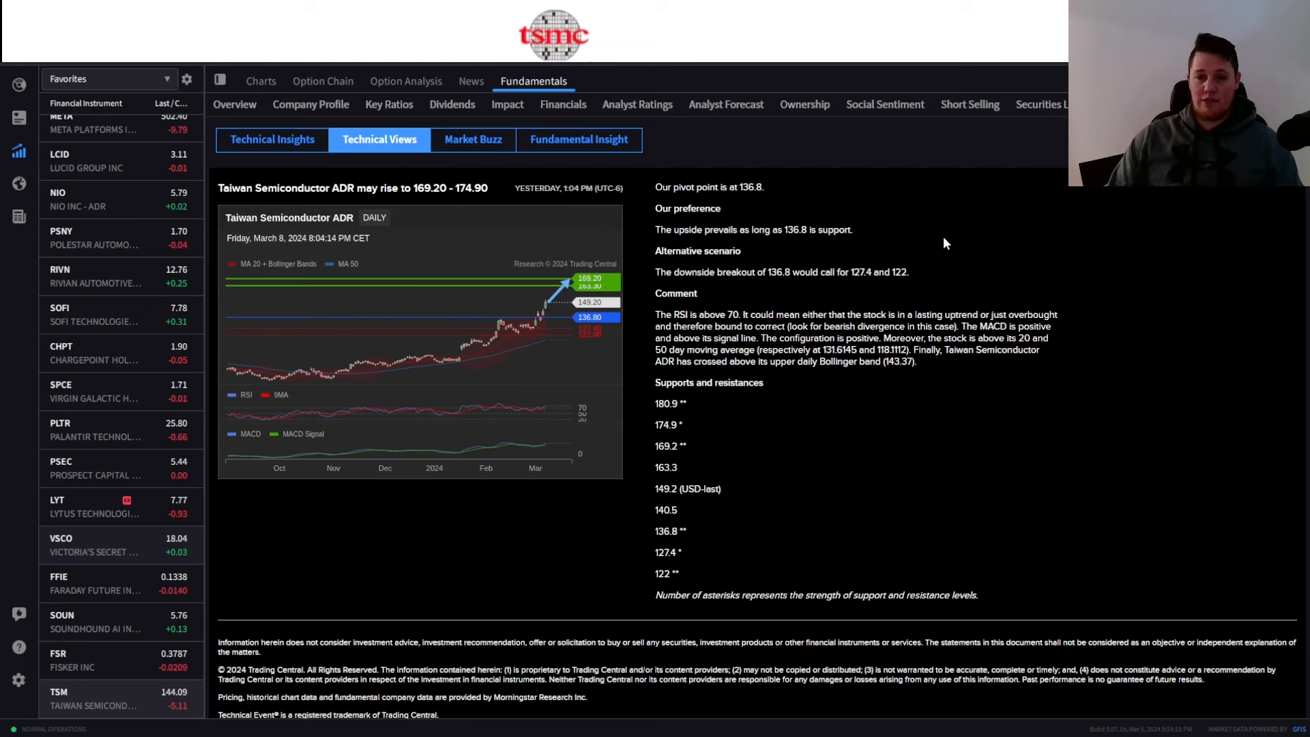
pyautogui.moveTo(835, 276)
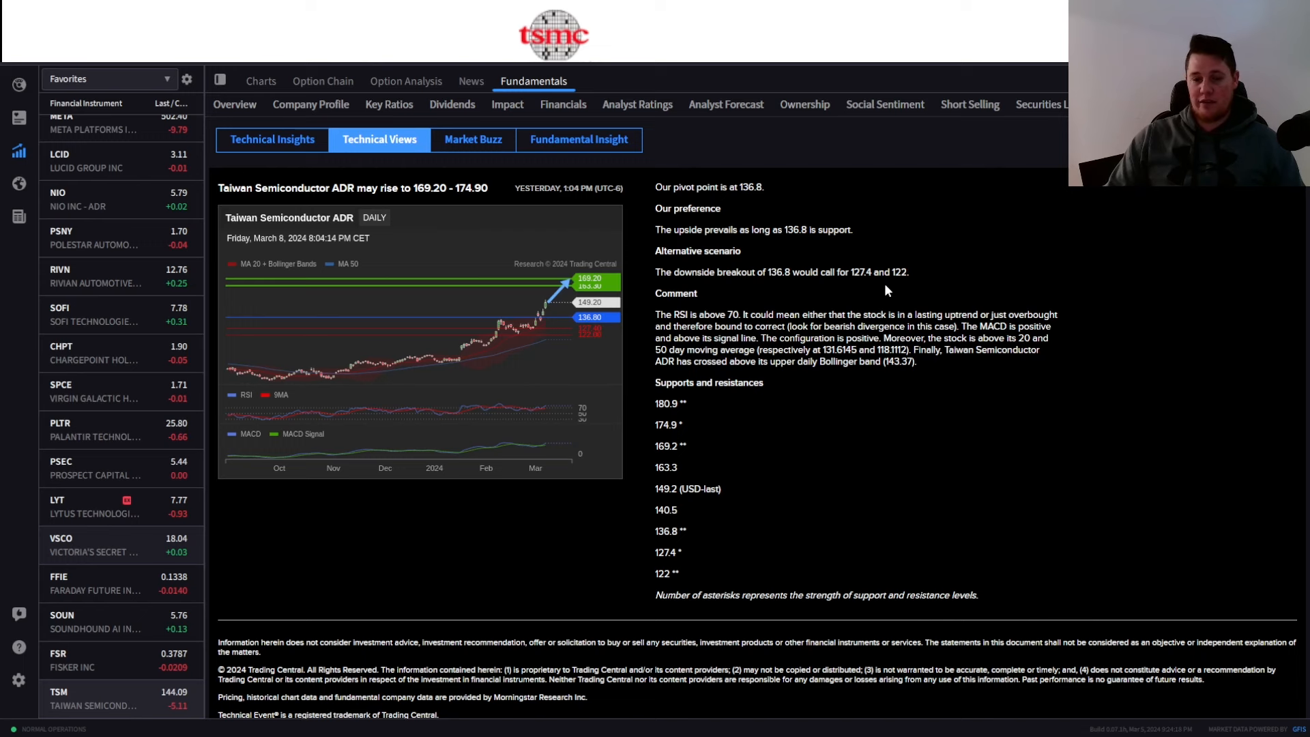
pyautogui.moveTo(909, 297)
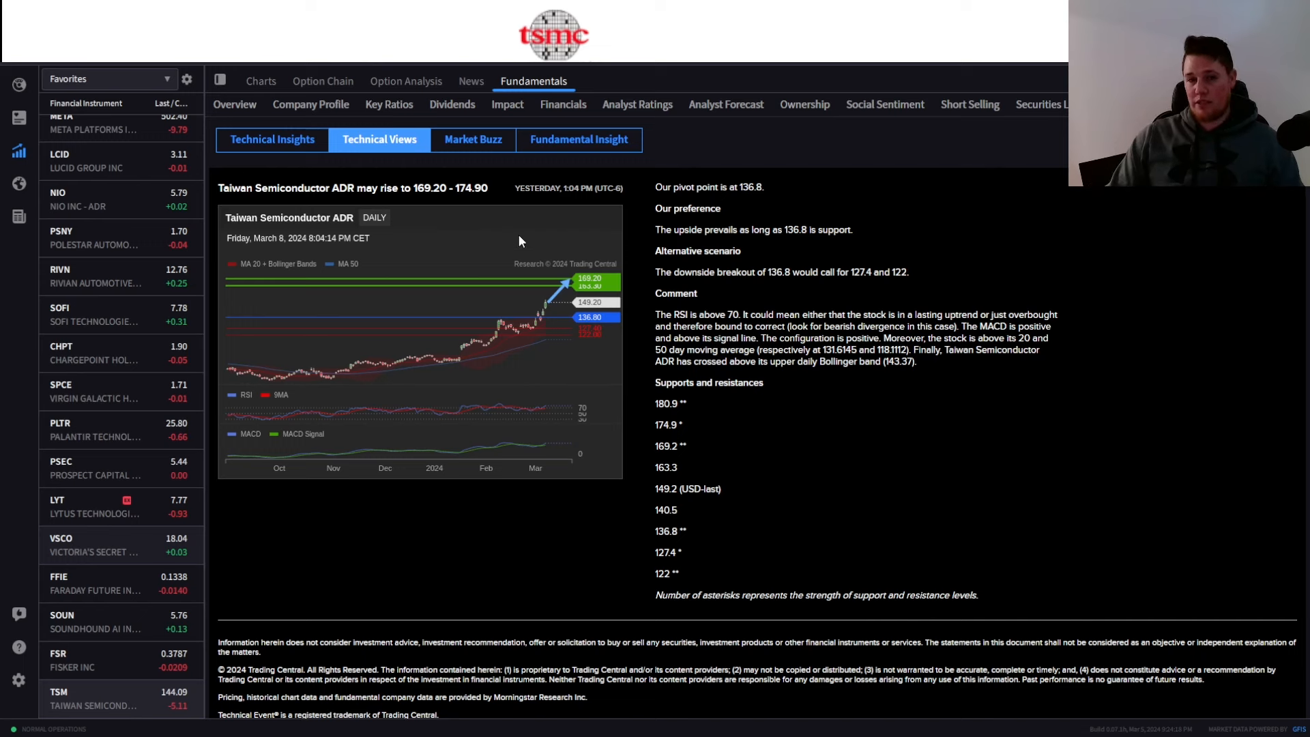
pyautogui.moveTo(473, 215)
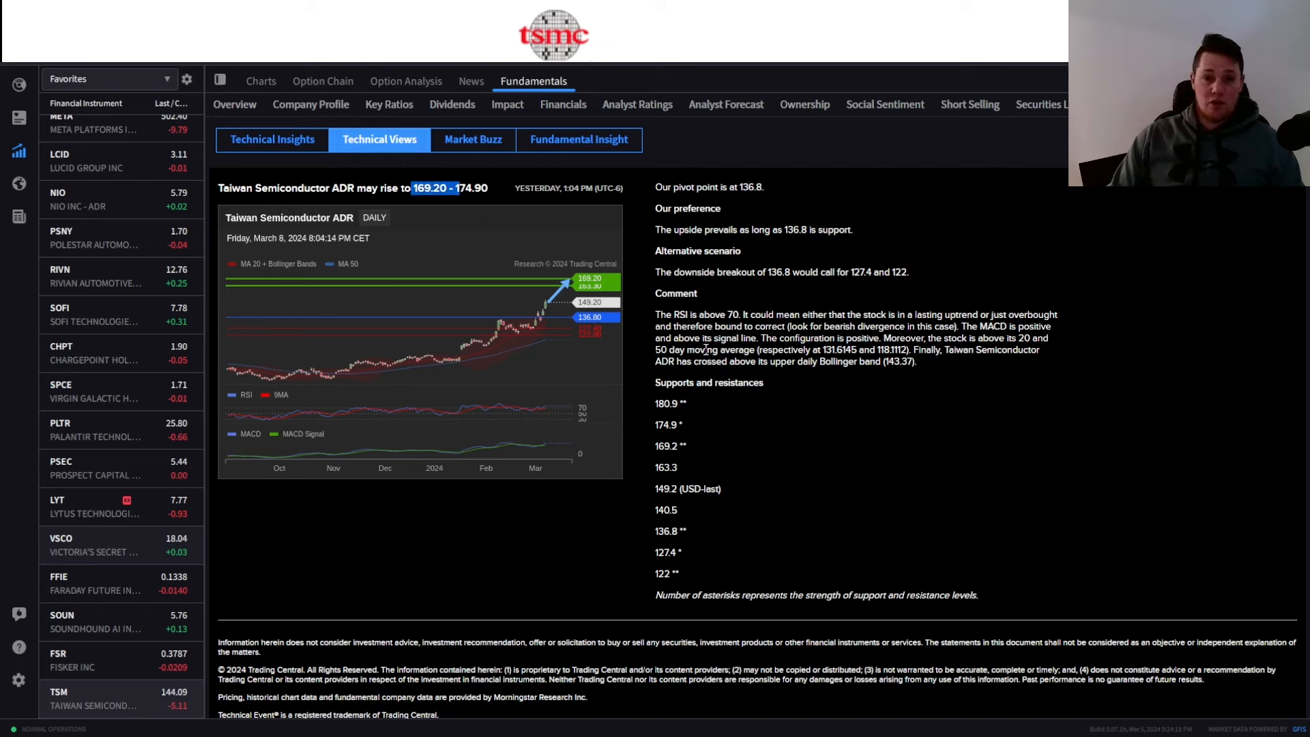
pyautogui.moveTo(808, 167)
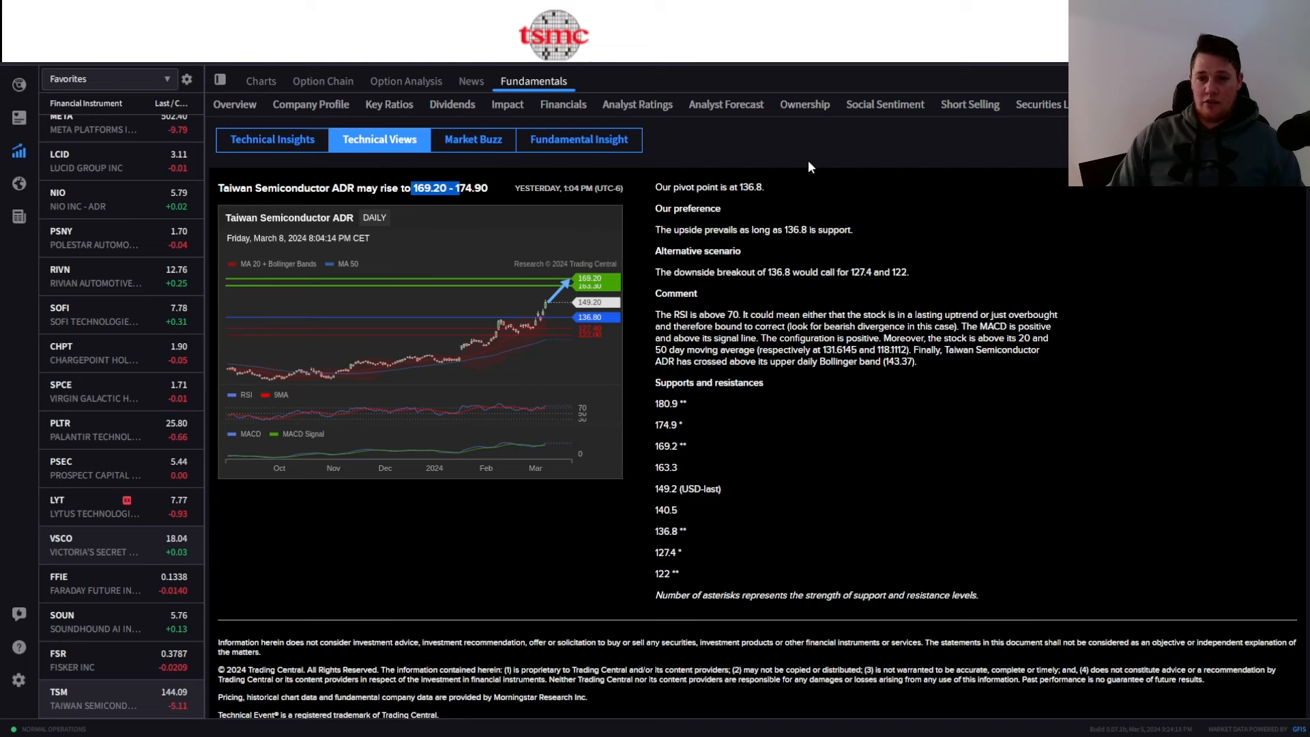
pyautogui.moveTo(735, 320)
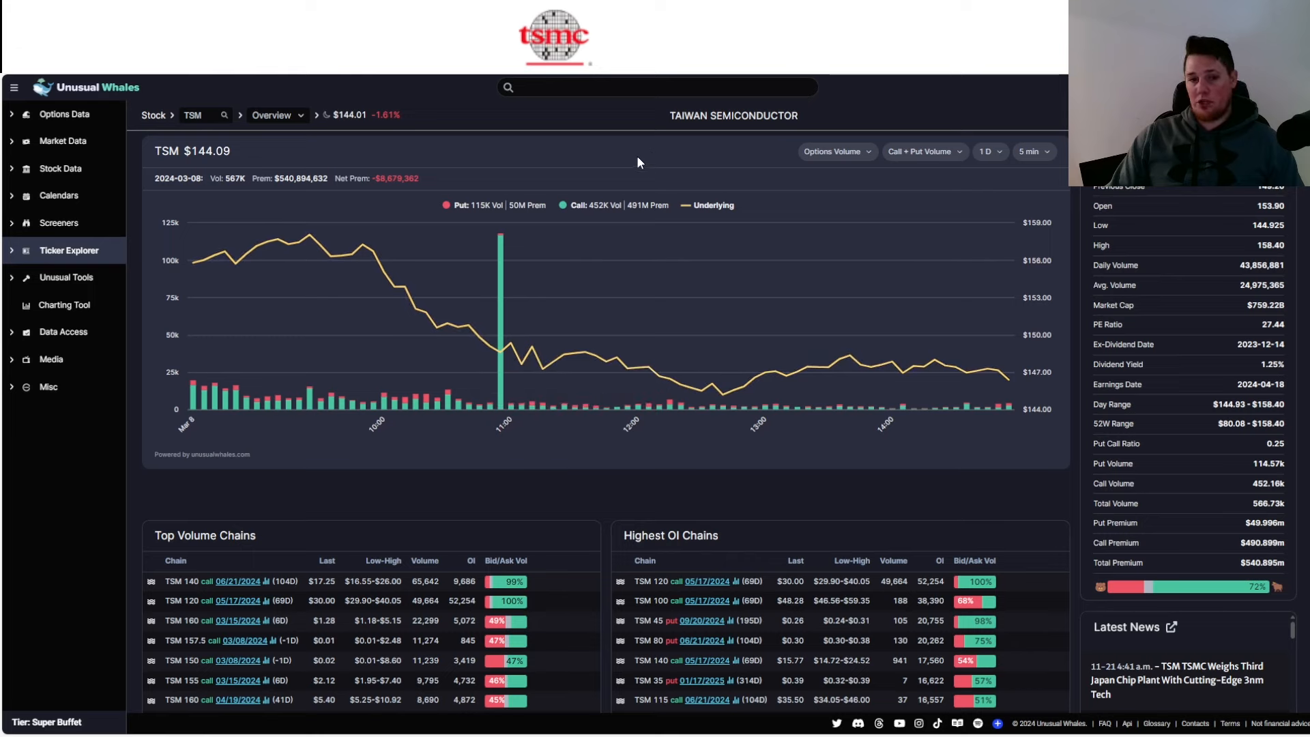
pyautogui.moveTo(516, 172)
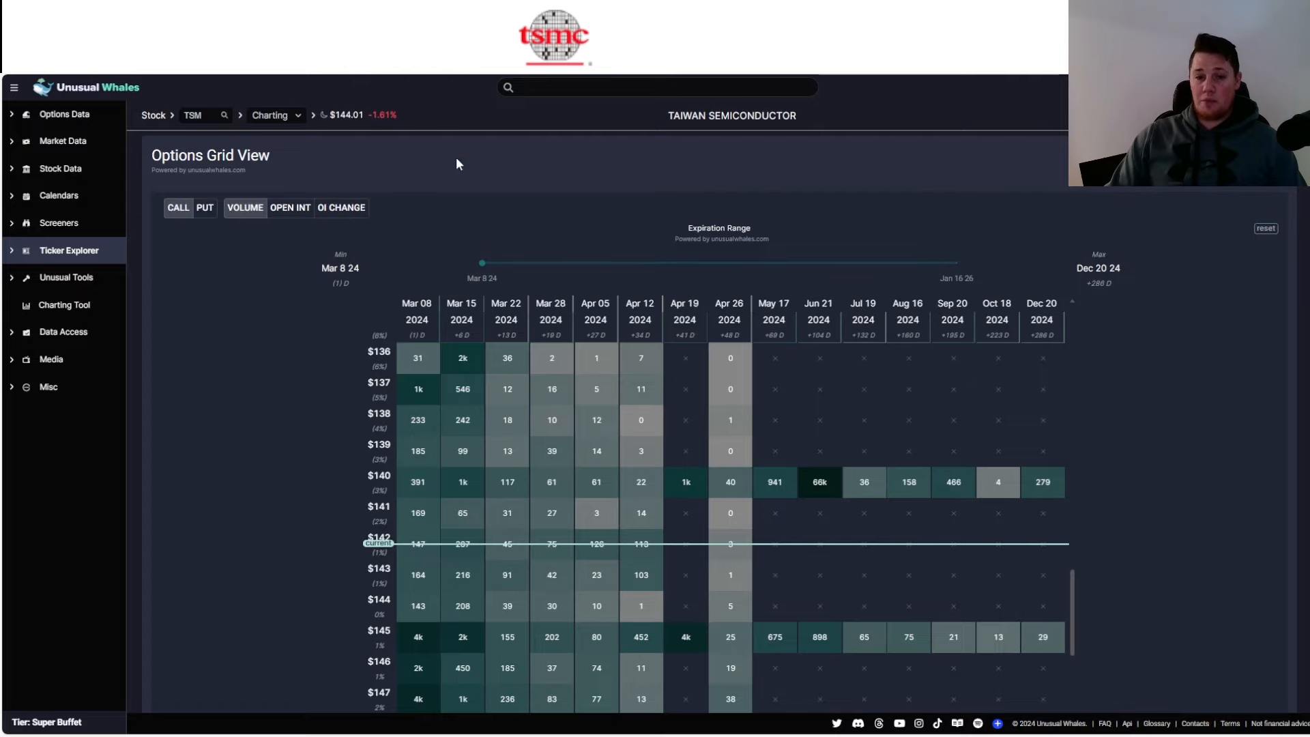
# Scroll through TSM's put-volume options grid to the $145 strike's contract details.
pyautogui.scroll(-3)
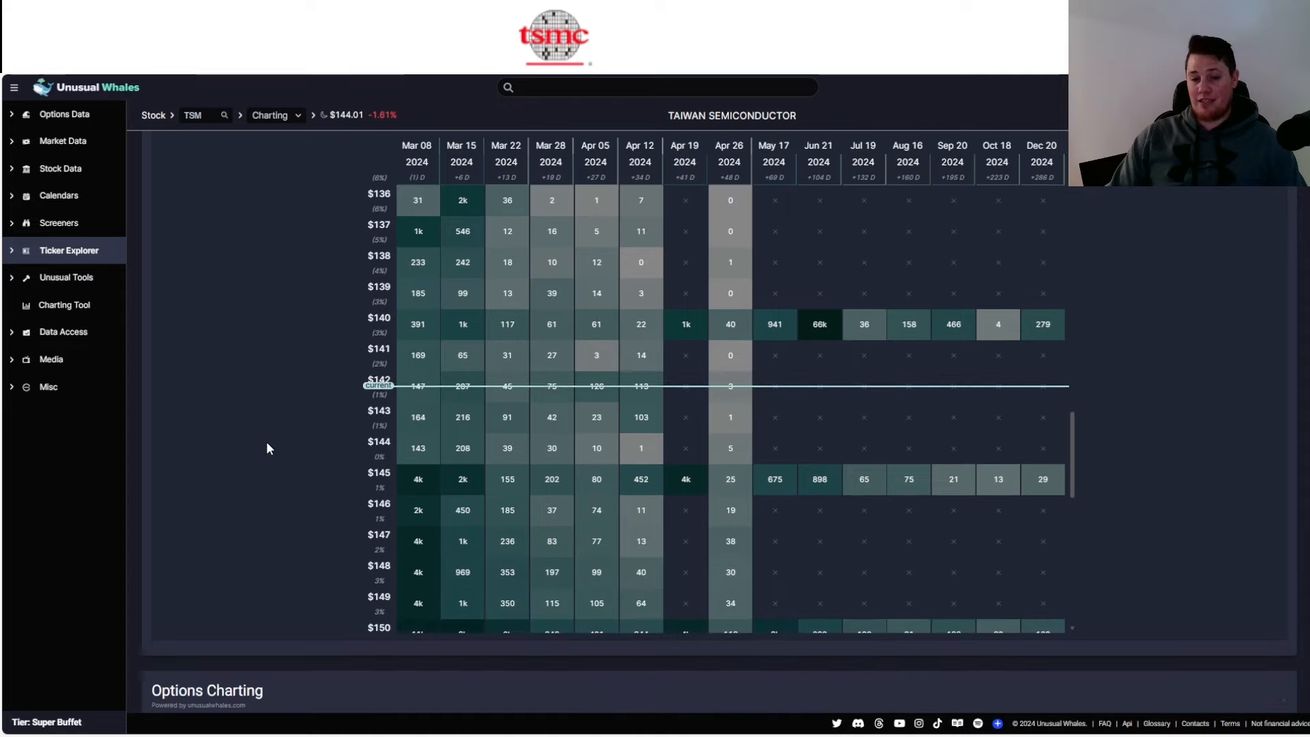
pyautogui.scroll(-3)
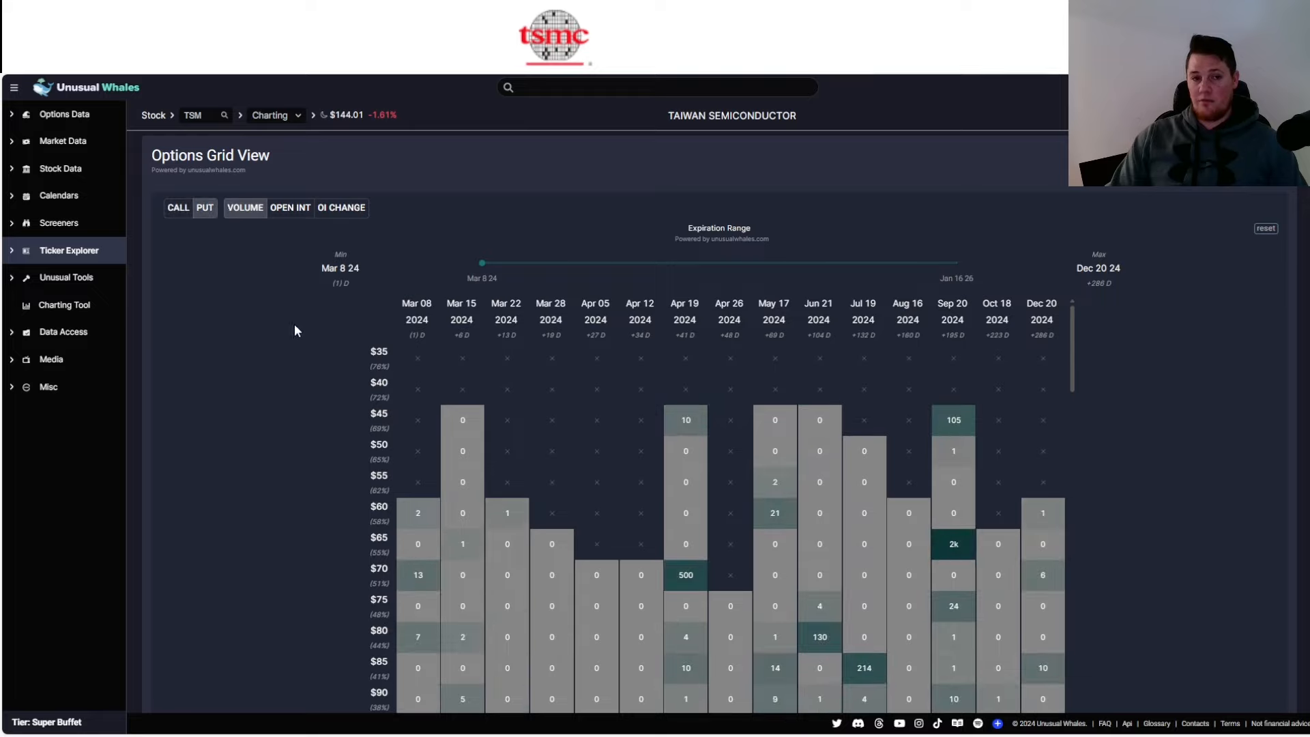
pyautogui.scroll(-3)
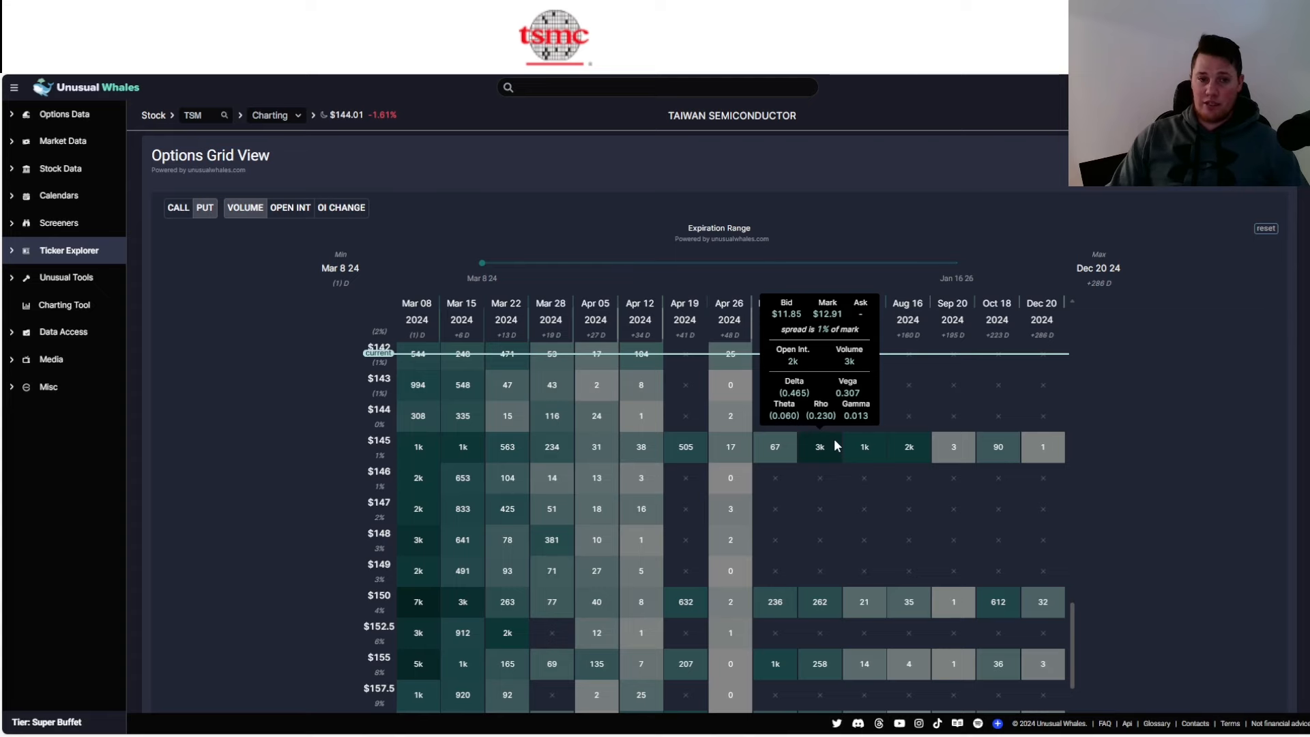
pyautogui.moveTo(730, 354)
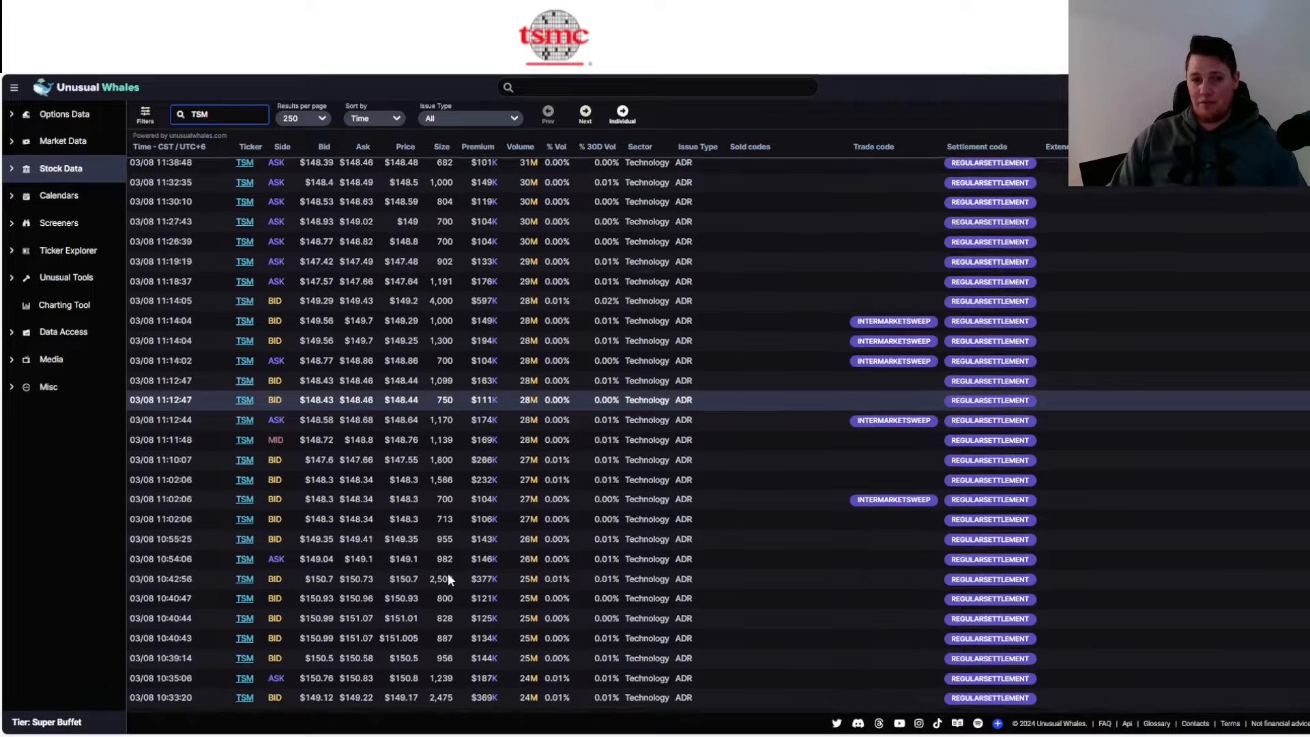
# Scroll through the list of individual TSM block trades with side, price, size and premium.
pyautogui.scroll(-3)
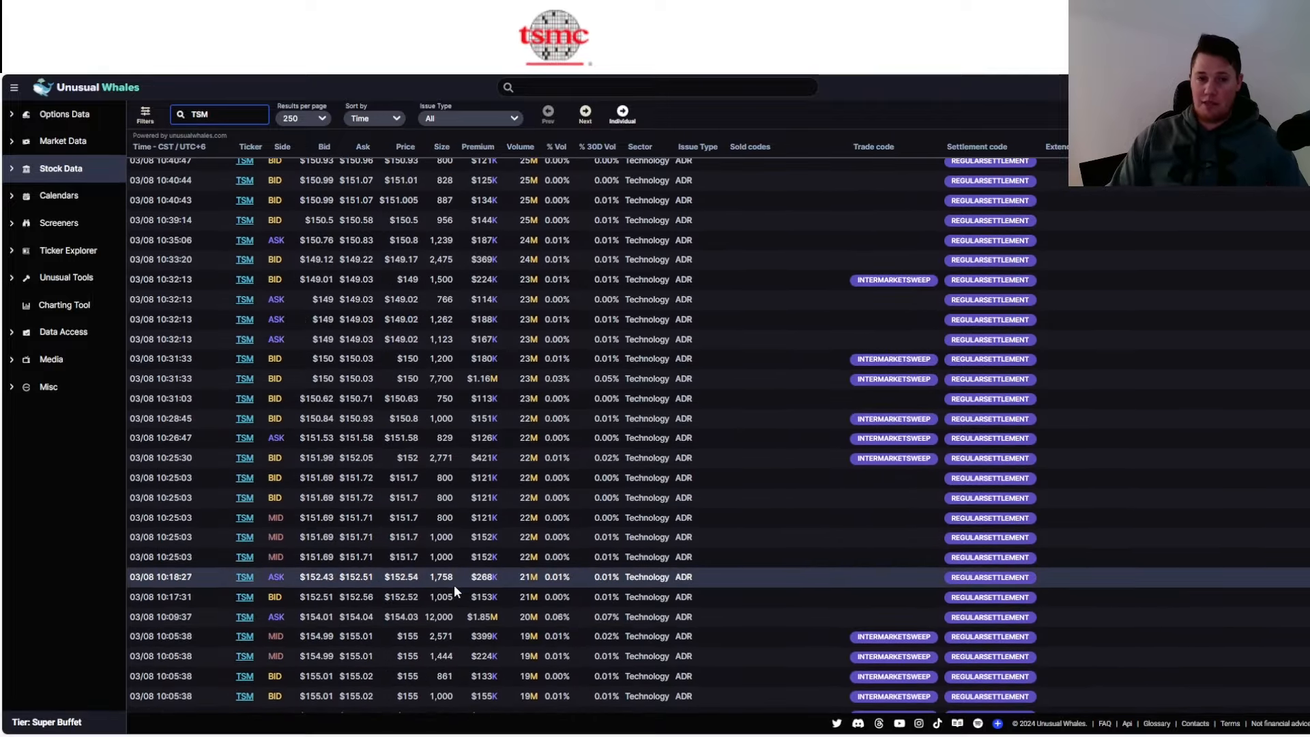
pyautogui.scroll(-3)
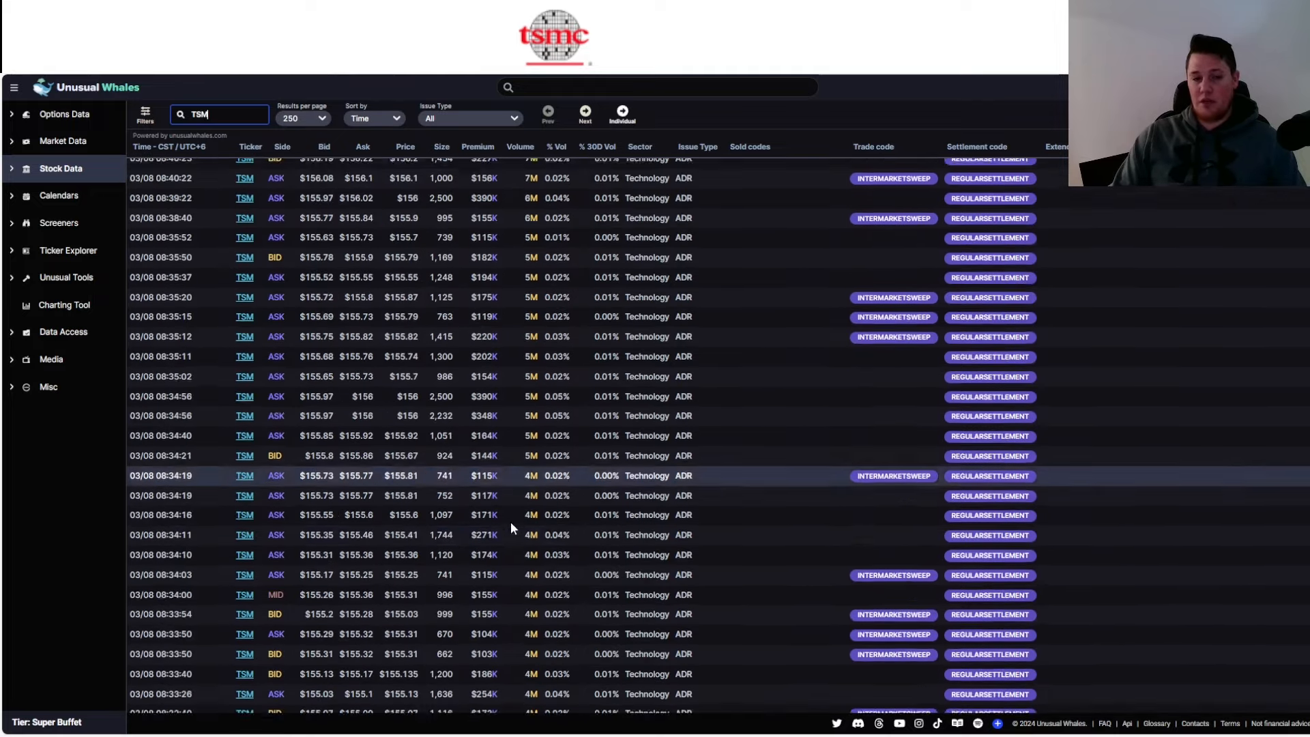
pyautogui.scroll(-3)
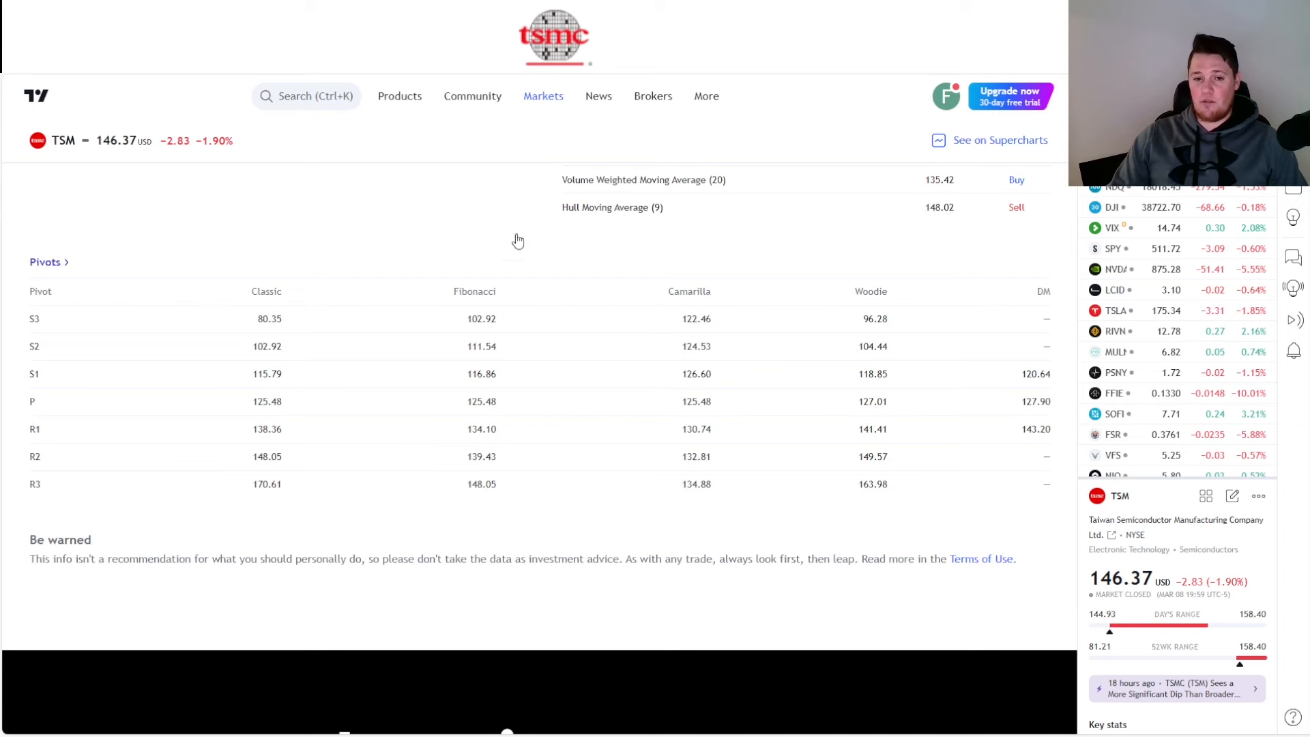
pyautogui.moveTo(526, 520)
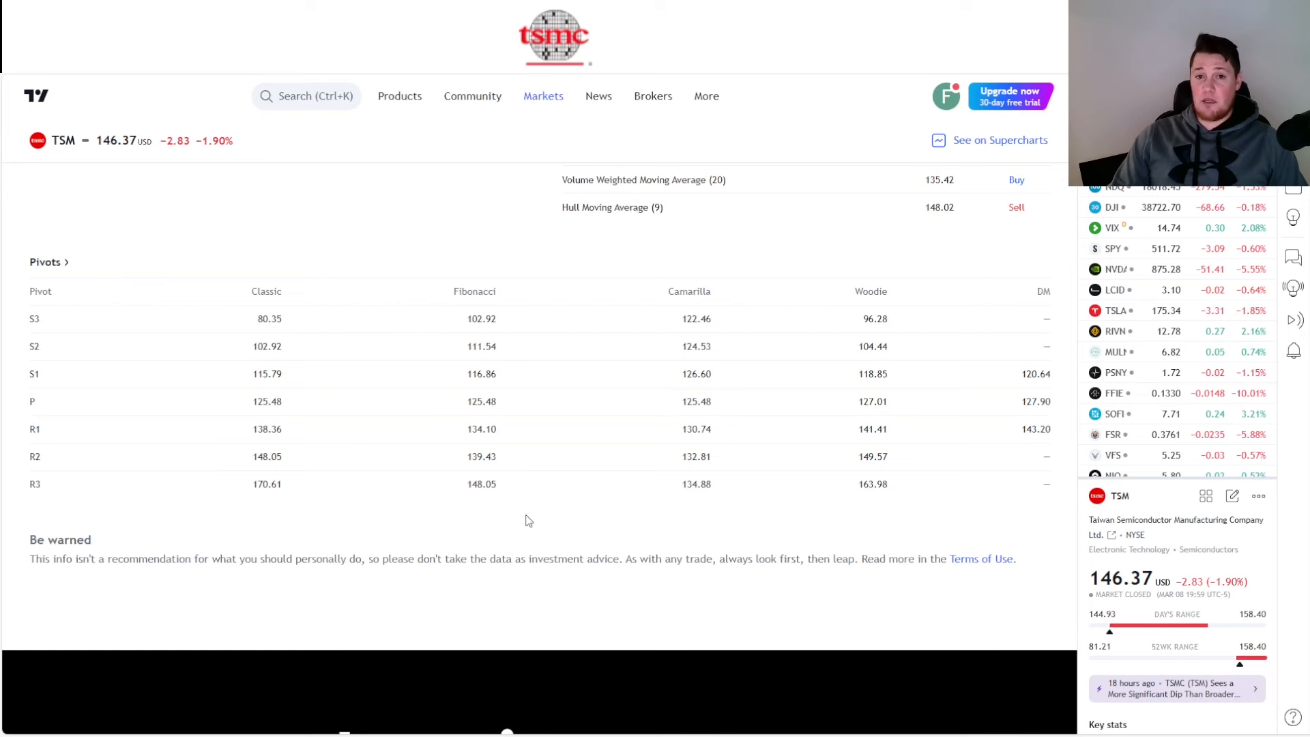